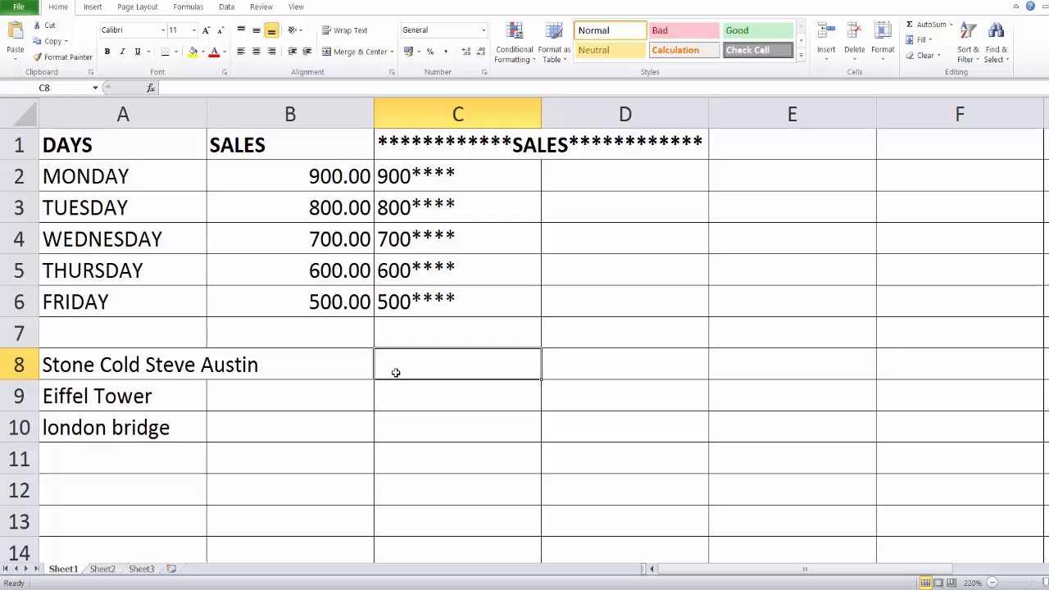
- Enter =RIGHT(A8,6) in C8 so it returns 'Austin' from 'Stone Cold Steve Austin'
{"action": "left_click", "coordinate": [123, 364]}
{"action": "type", "text": "="}
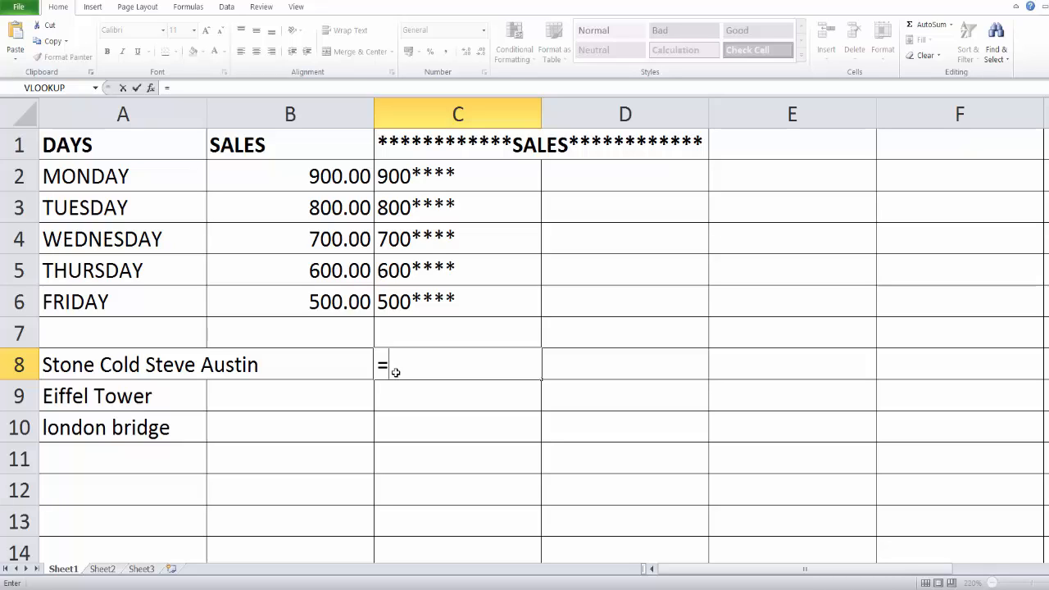
{"action": "type", "text": "right("}
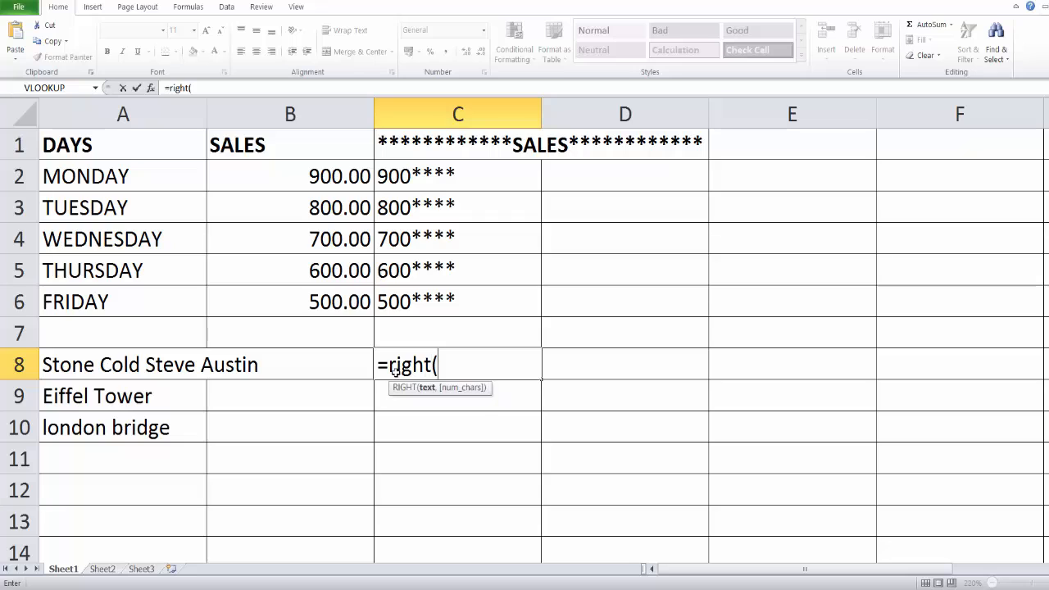
{"action": "left_click", "coordinate": [290, 364]}
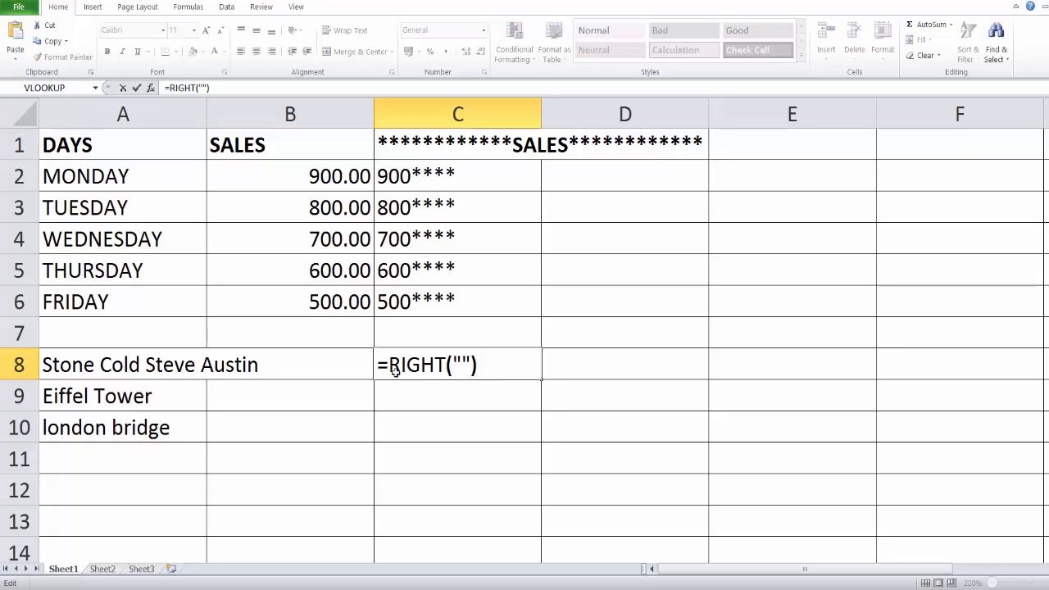
{"action": "type", "text": "viki"}
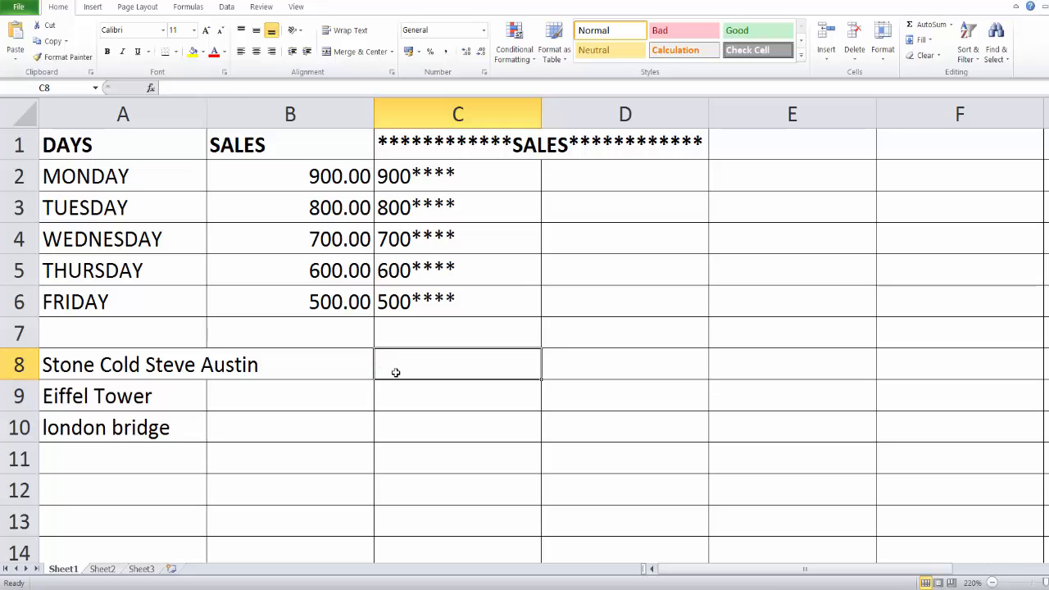
{"action": "type", "text": "=right(A8"}
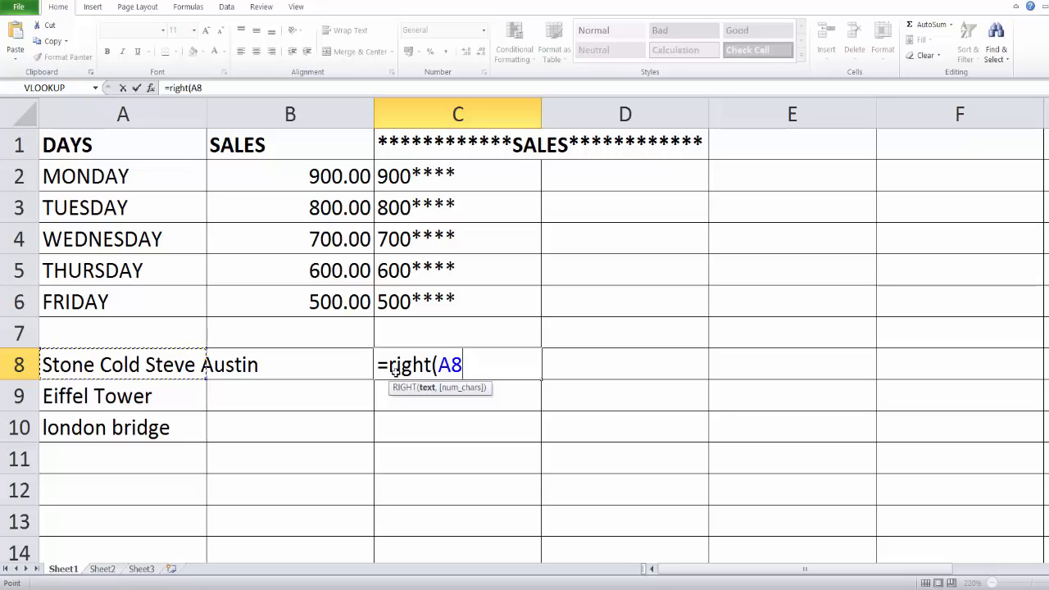
{"action": "type", "text": ","}
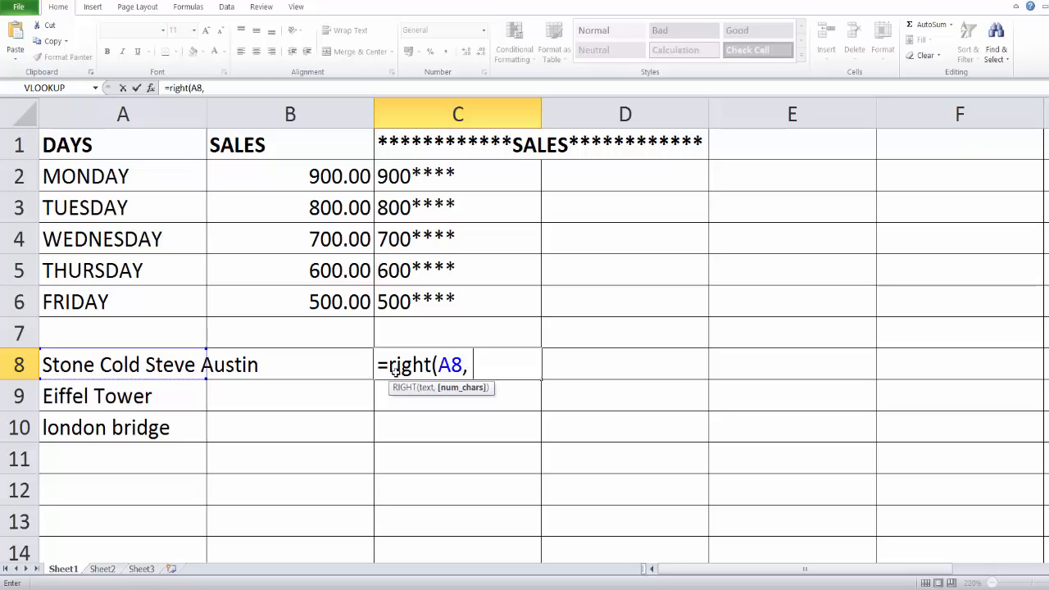
{"action": "type", "text": "6)"}
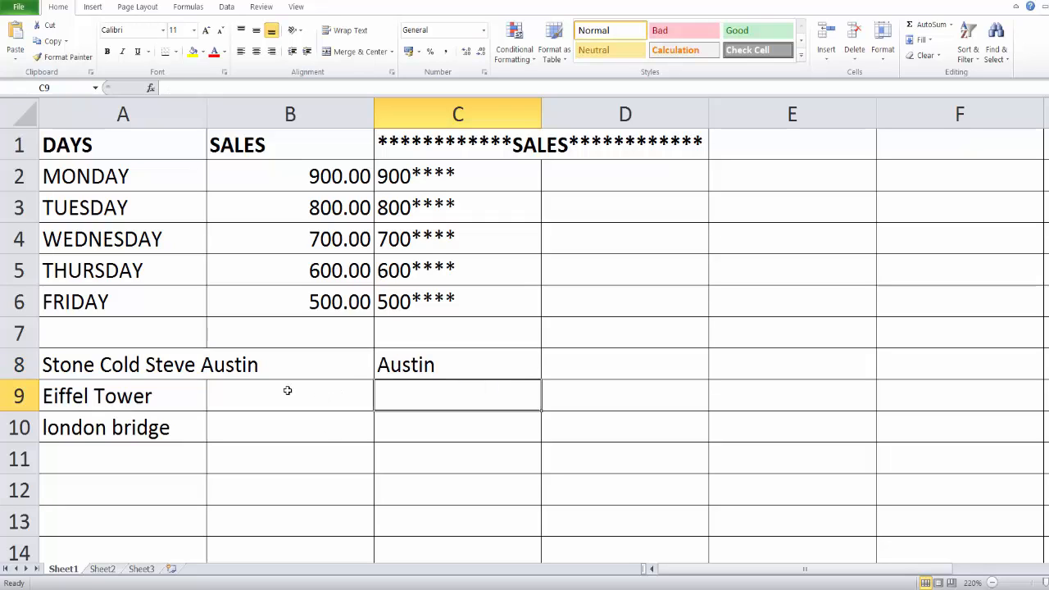
- Check A8's original text and the RIGHT formula behind C8 without changing it
{"action": "left_click", "coordinate": [122, 364]}
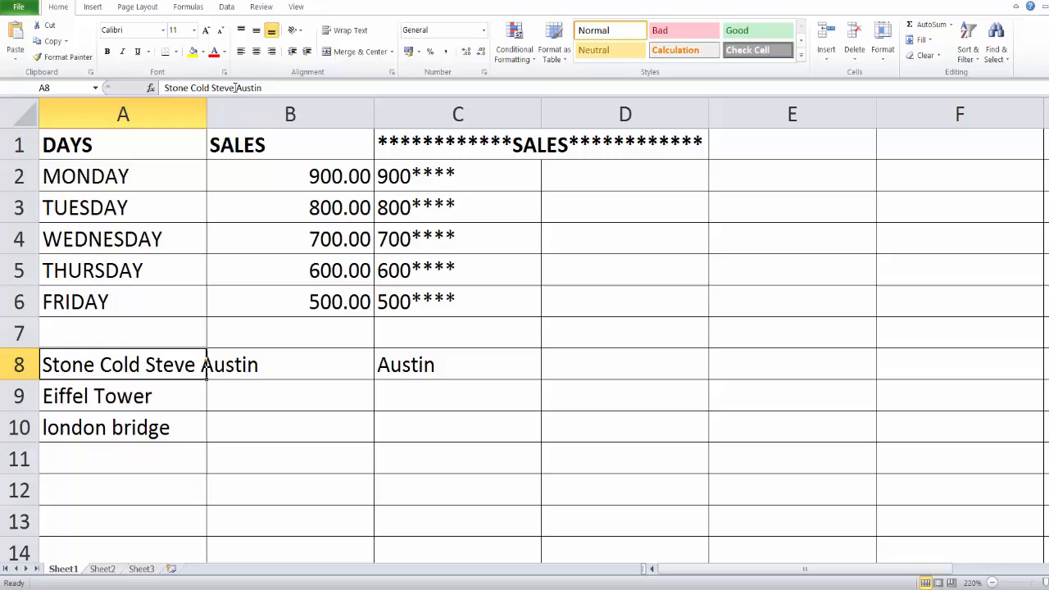
{"action": "left_click", "coordinate": [458, 364]}
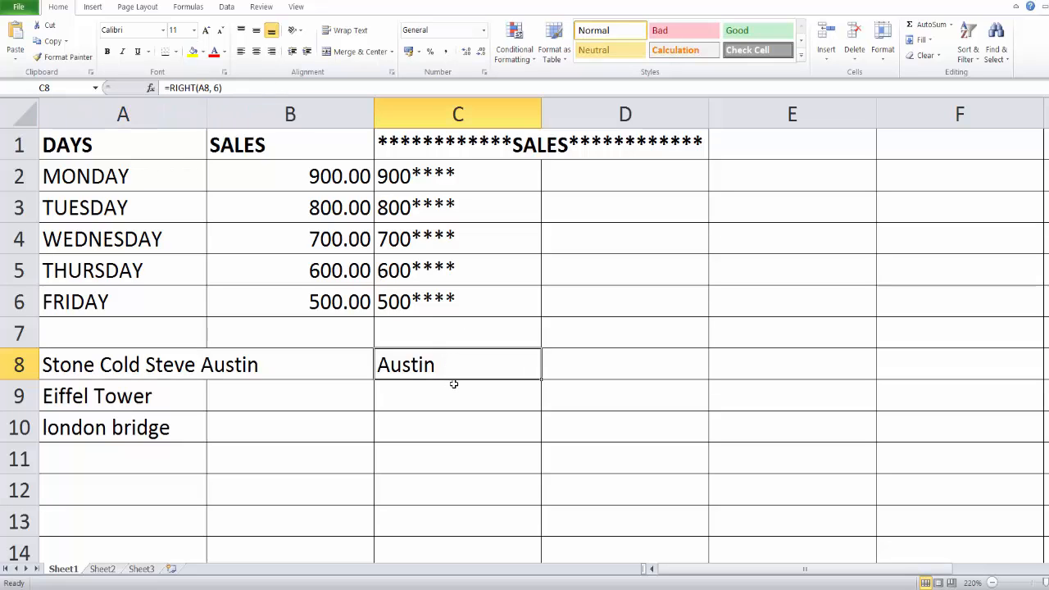
{"action": "double_click", "coordinate": [458, 364]}
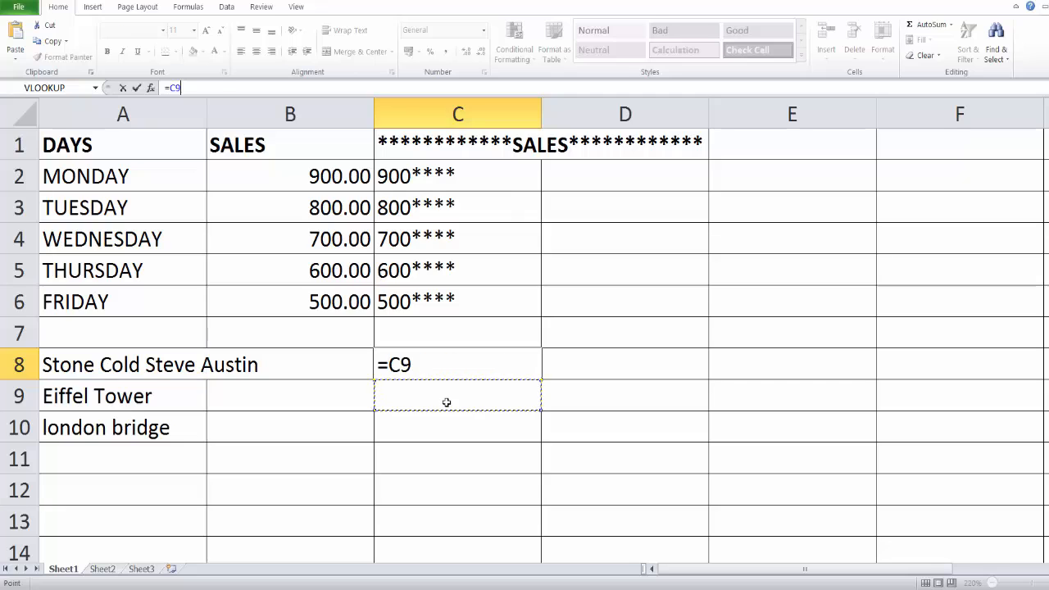
{"action": "key", "text": "Return"}
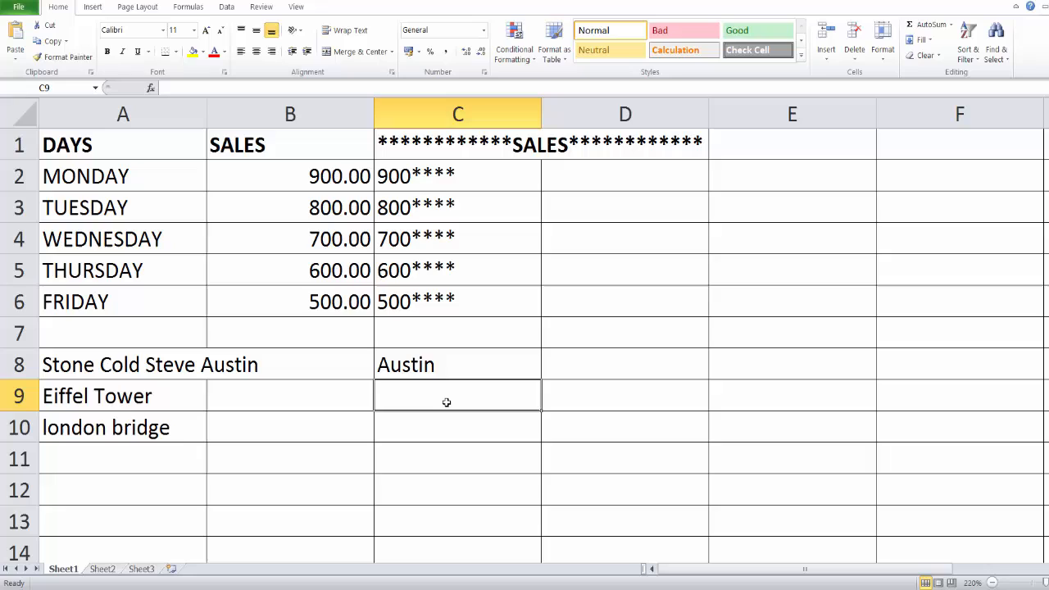
- Enter =LEFT(A9,6) in C9 so it returns 'Eiffel' from 'Eiffel Tower'
{"action": "type", "text": "=left(A9"}
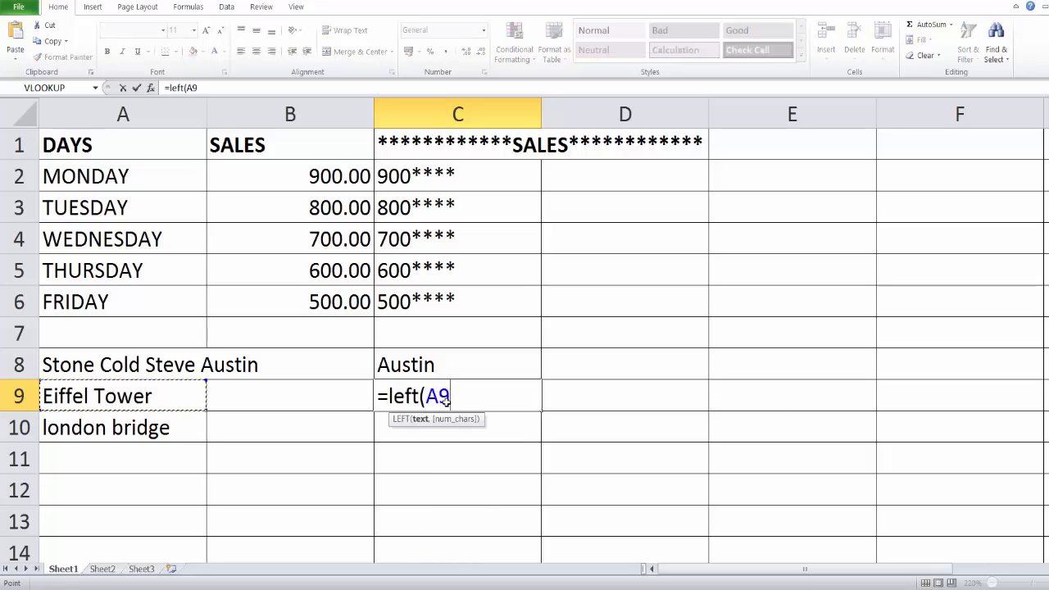
{"action": "type", "text": ","}
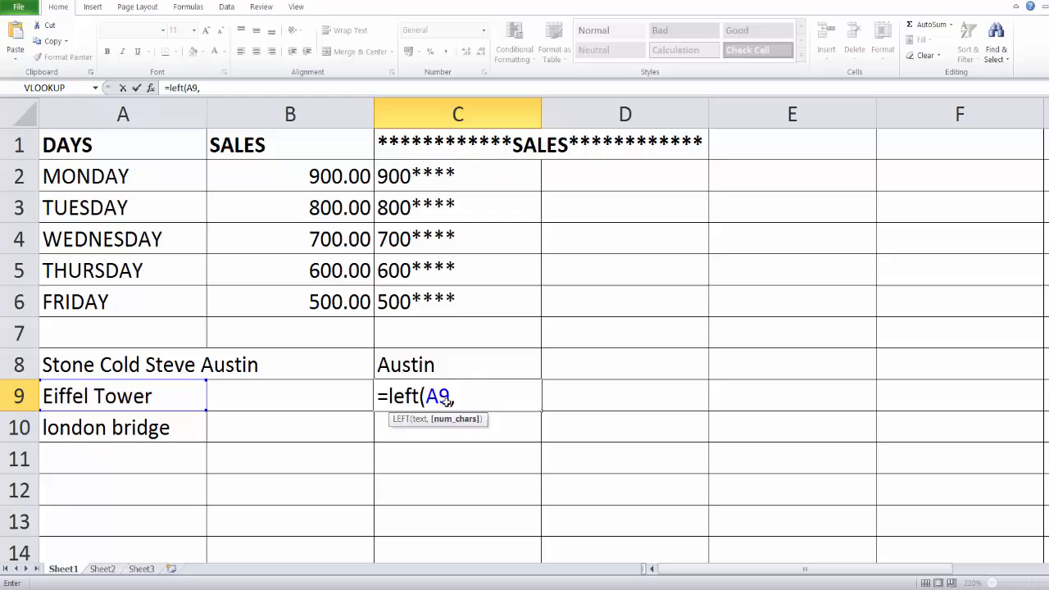
{"action": "key", "text": "Return"}
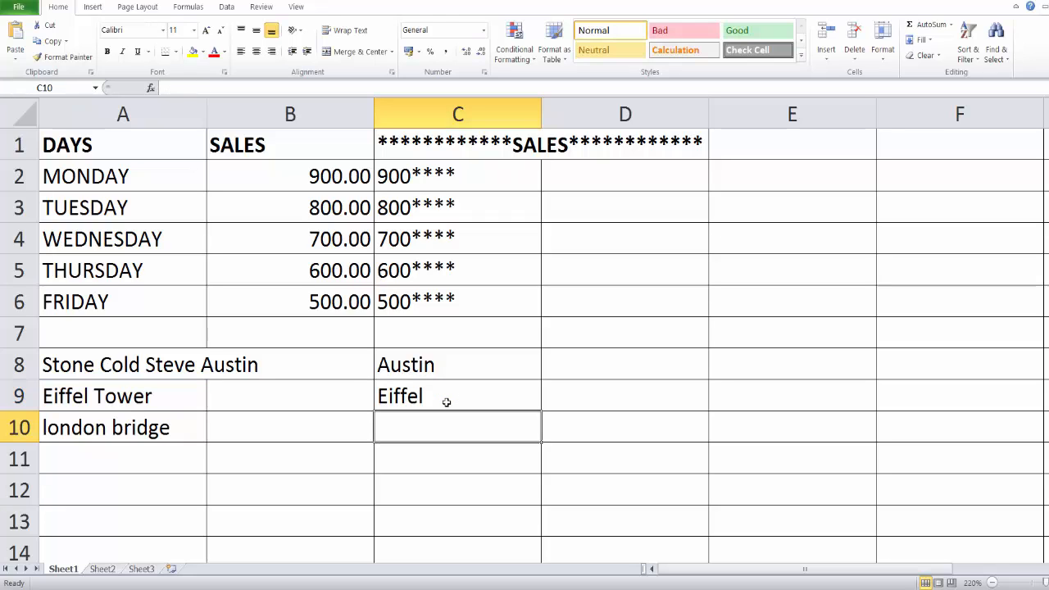
{"action": "left_click", "coordinate": [457, 364]}
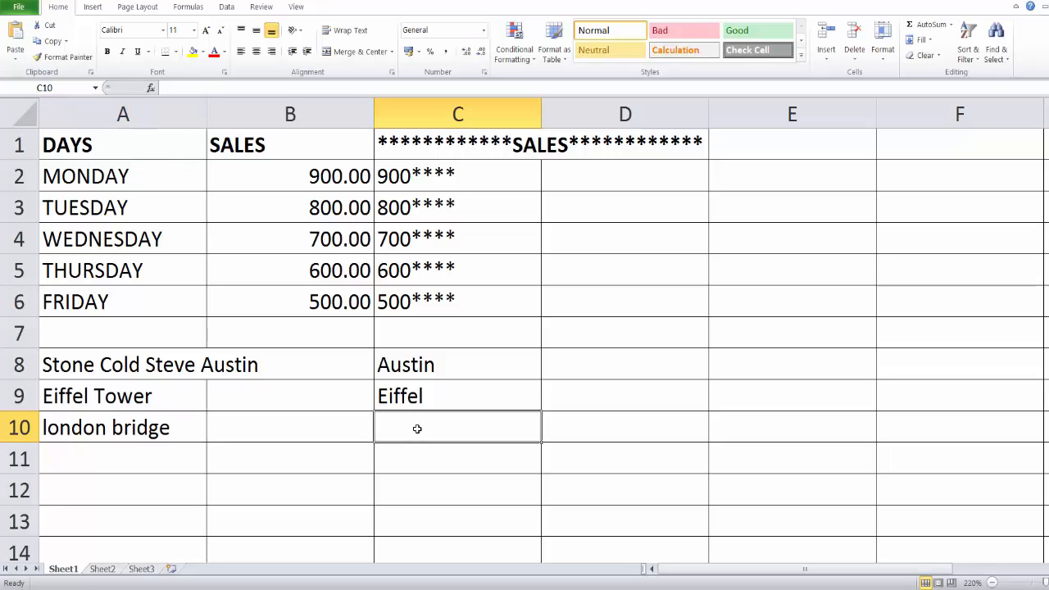
- Enter =MID(A10,4,3) in C10 so it returns 'don' from 'london bridge'
{"action": "type", "text": "="}
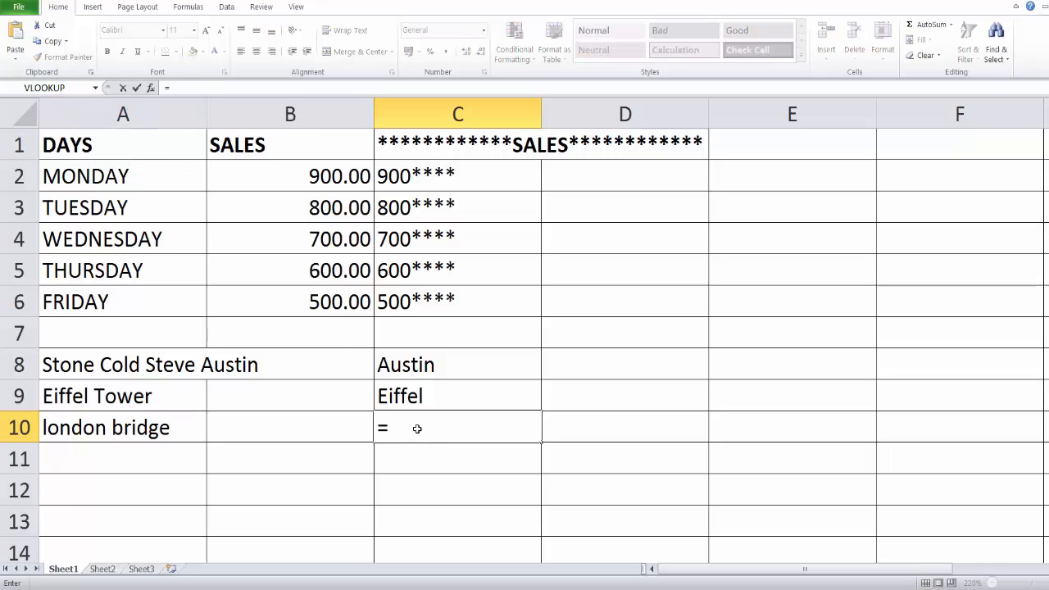
{"action": "type", "text": "mid(A10"}
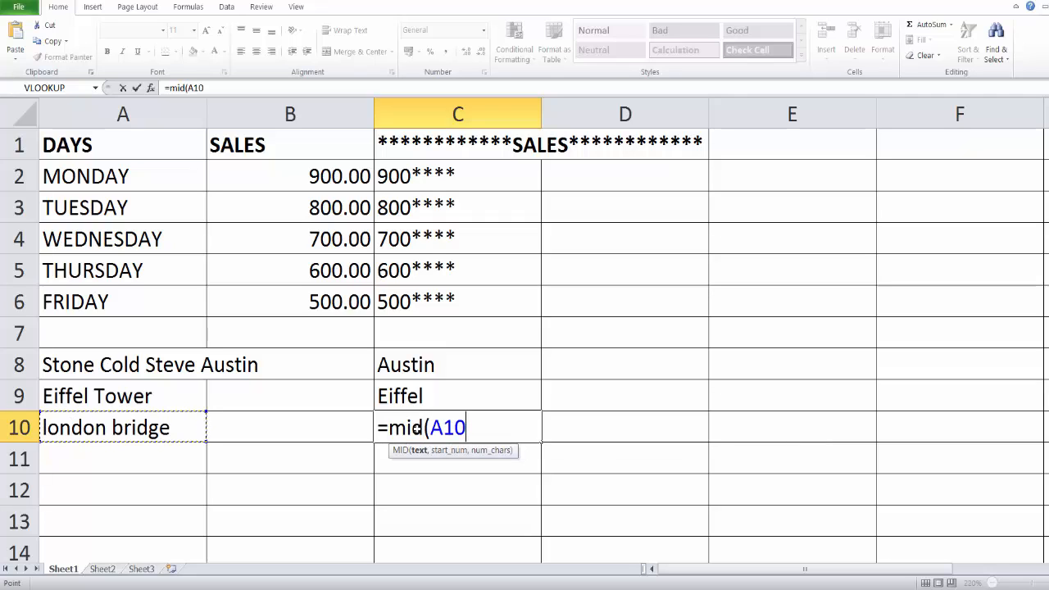
{"action": "type", "text": ","}
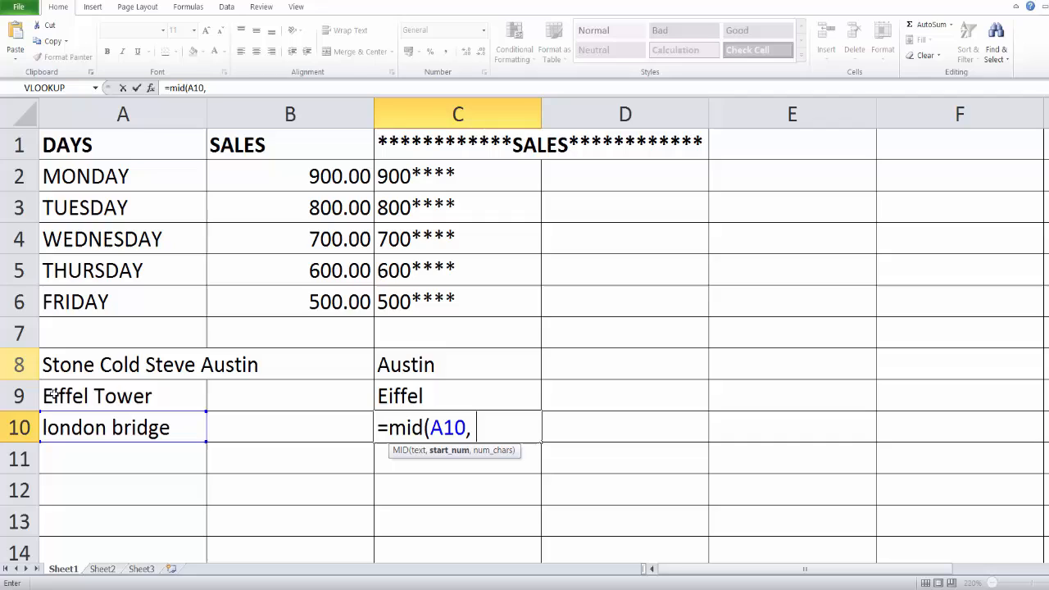
{"action": "mouse_move", "coordinate": [555, 482]}
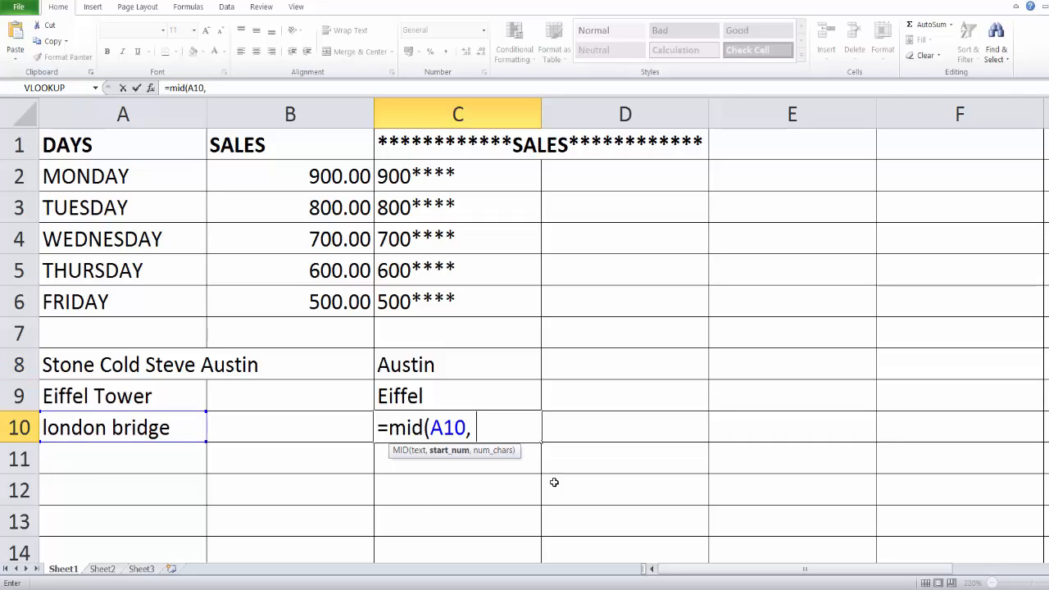
{"action": "type", "text": "4,"}
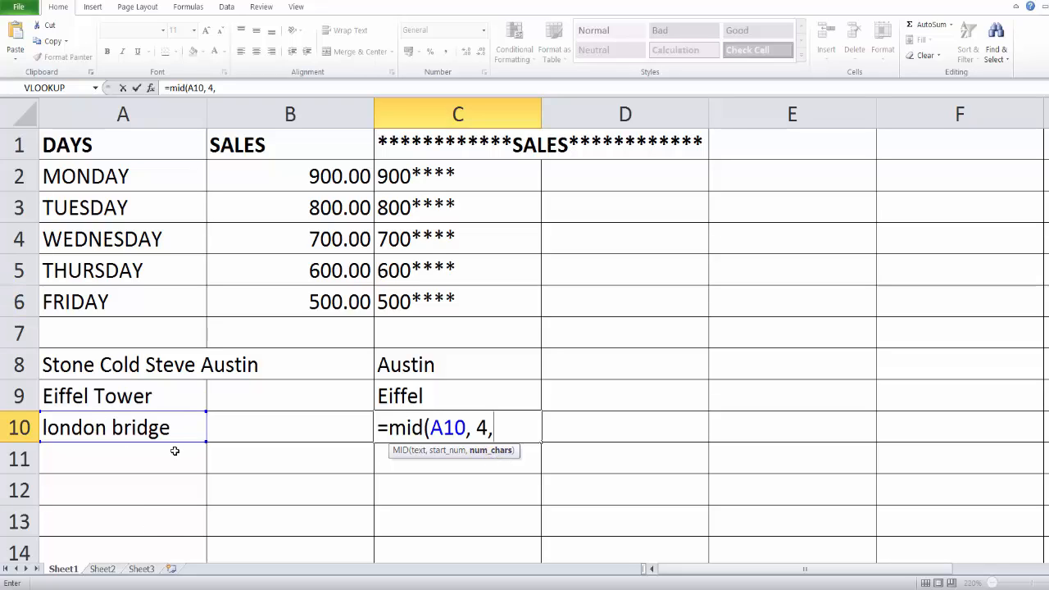
{"action": "type", "text": "3)"}
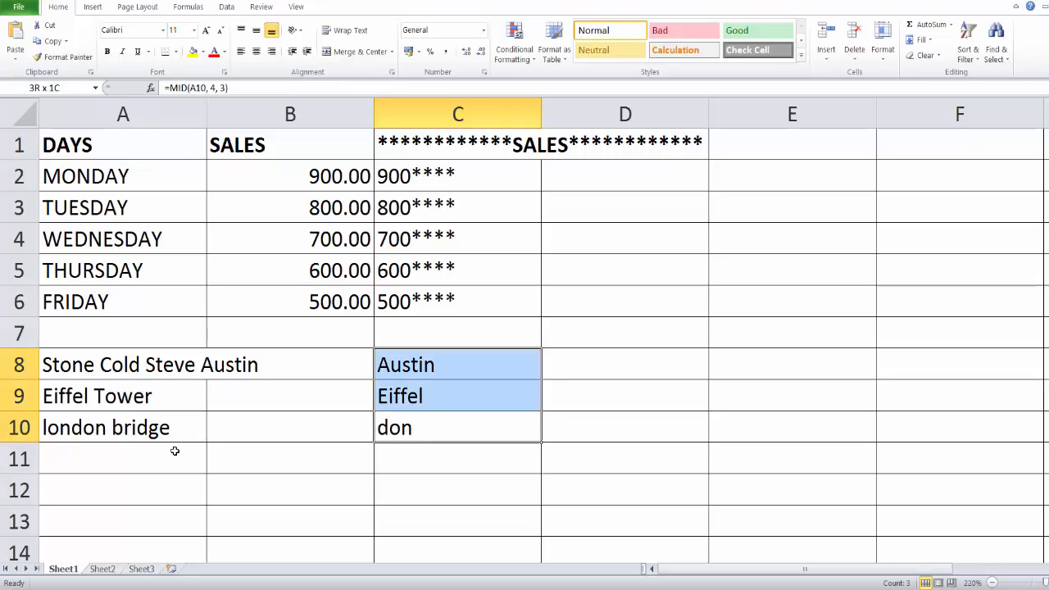
- Copy C8:C10 and paste it back as values so Austin, Eiffel, don become plain text
{"action": "key", "text": "ctrl+c"}
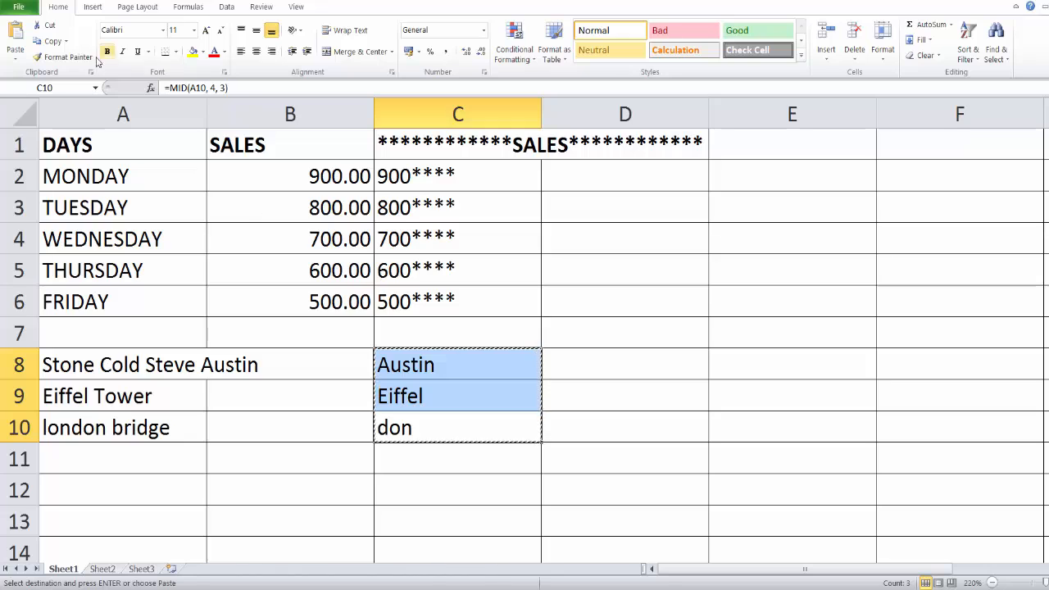
{"action": "left_click", "coordinate": [15, 41]}
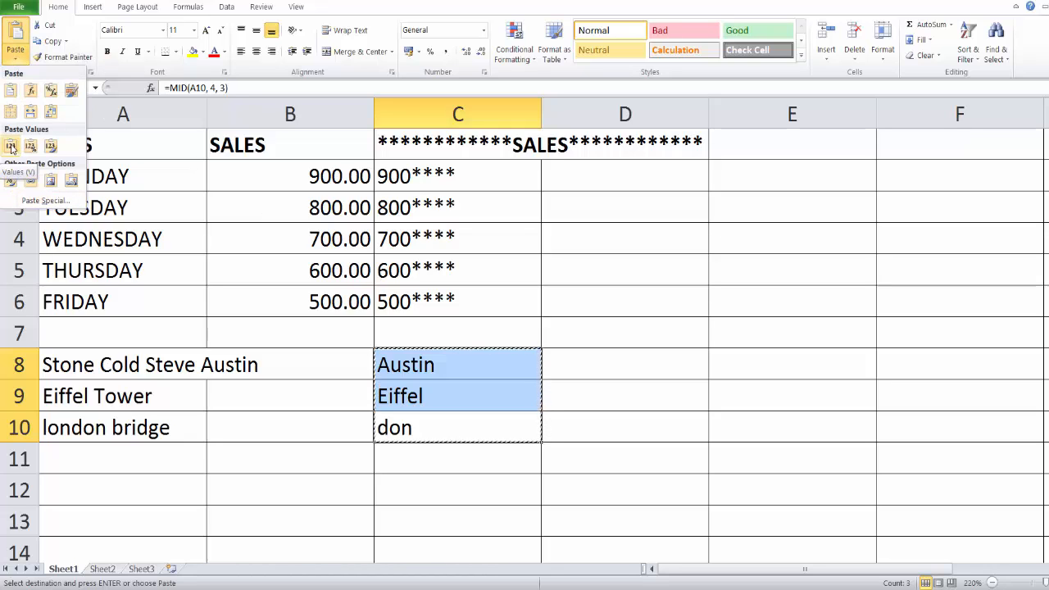
{"action": "left_click", "coordinate": [10, 146]}
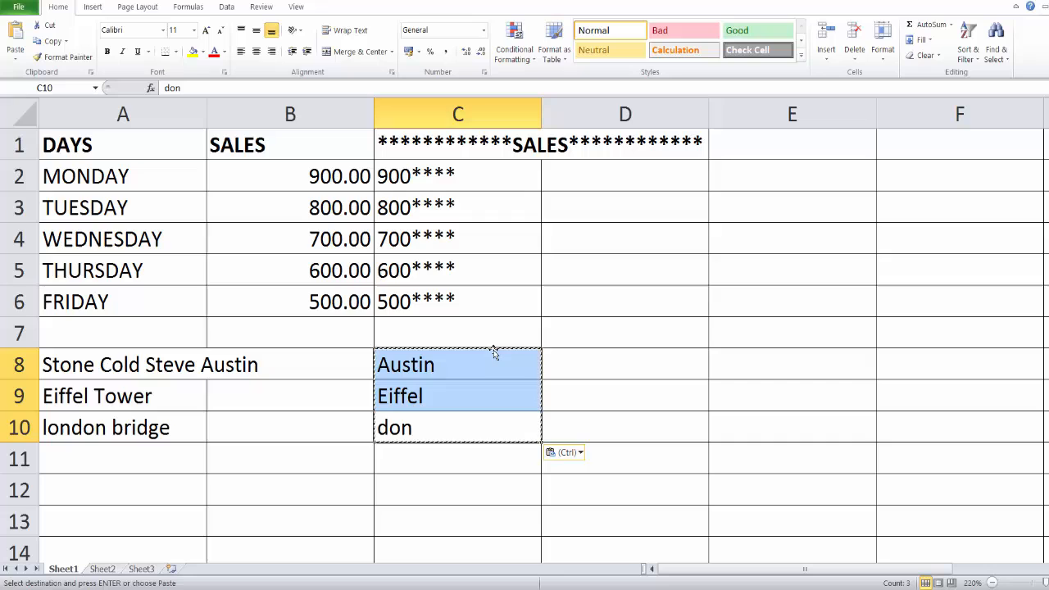
{"action": "left_click", "coordinate": [457, 364]}
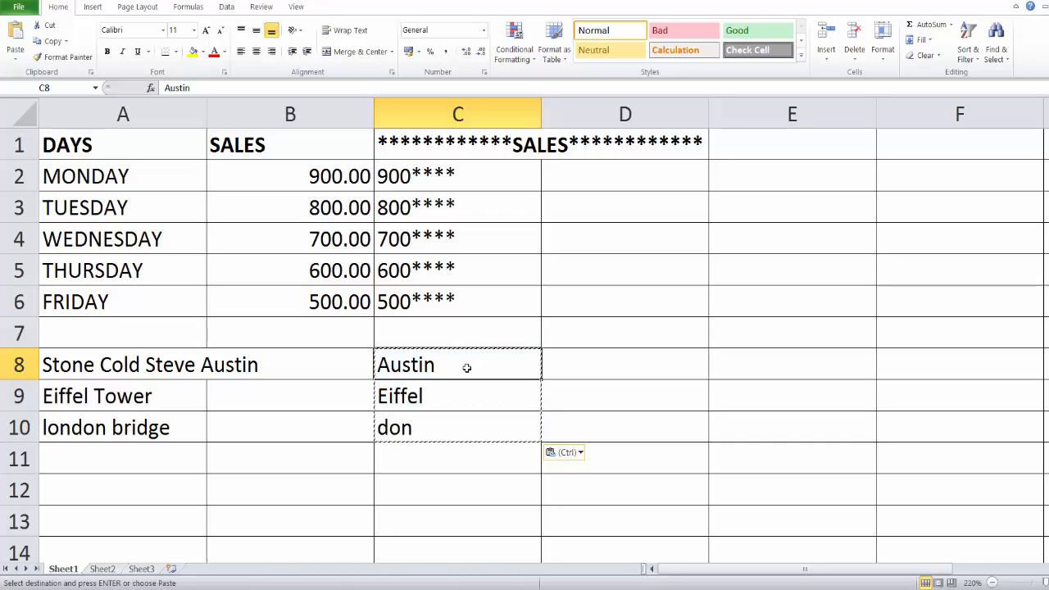